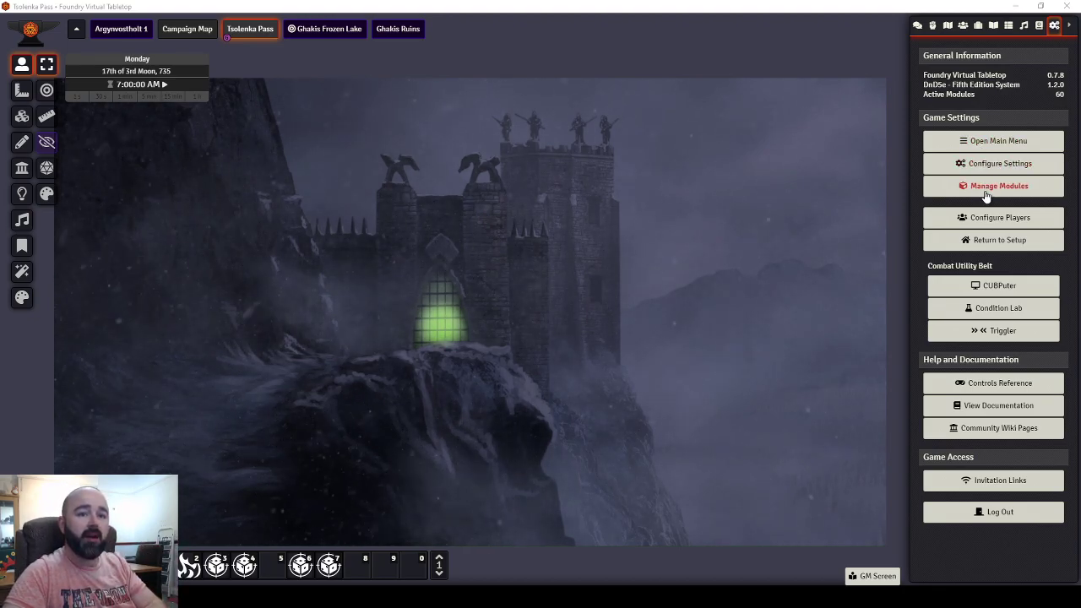
# Review the installed module list, then show the GM Screen panel grid over the scene.
pyautogui.click(993, 184)
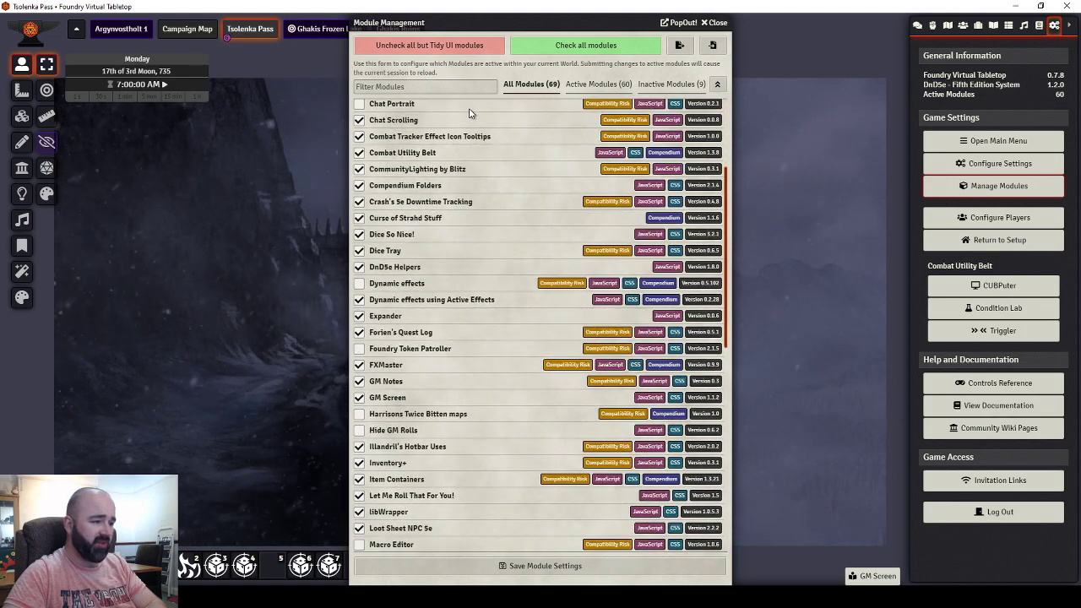
pyautogui.scroll(-3)
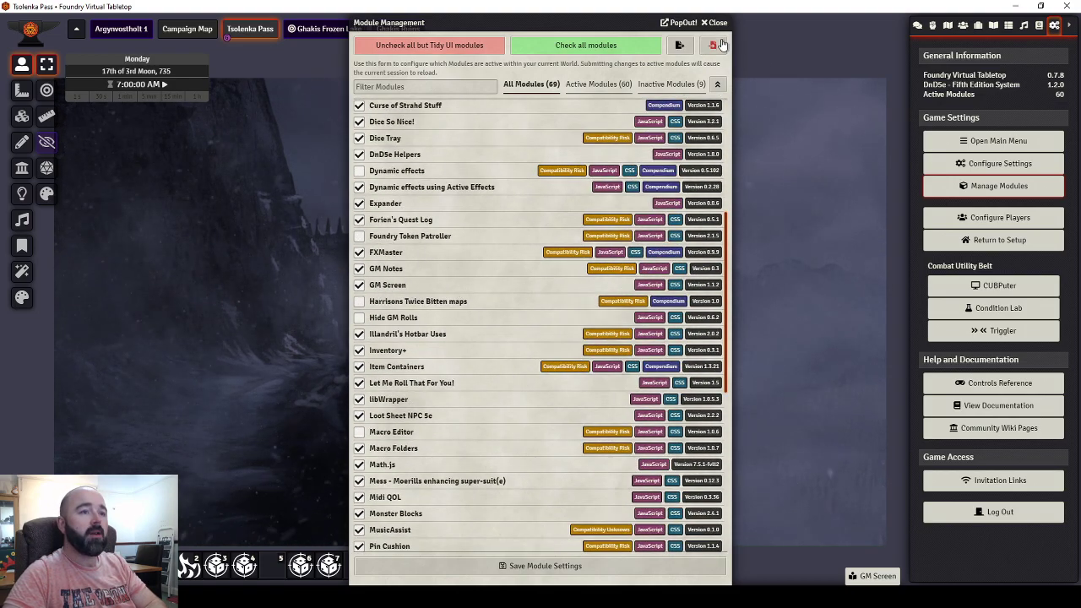
pyautogui.click(713, 24)
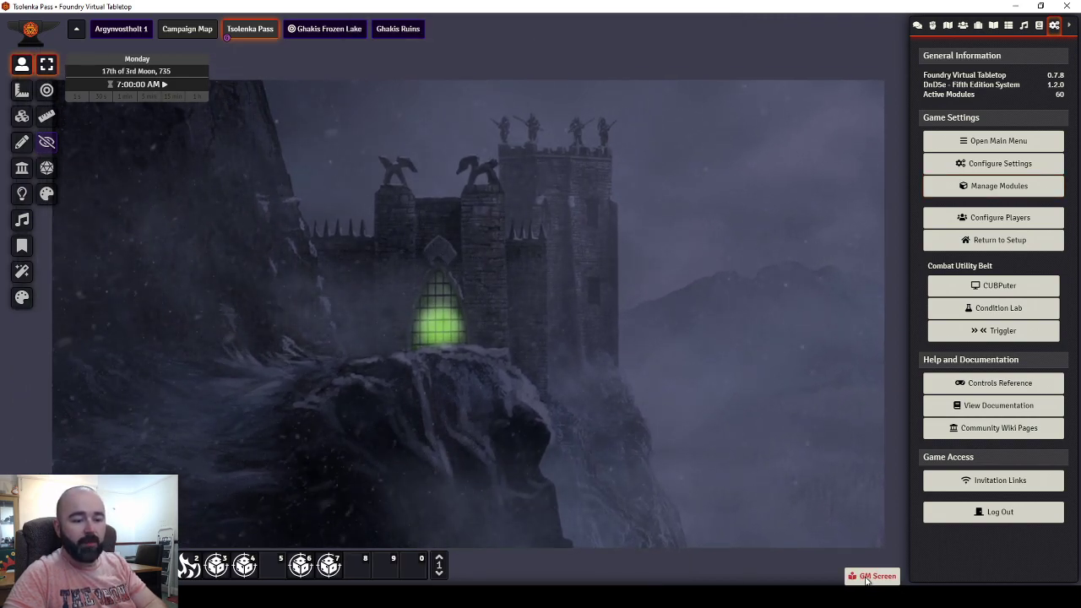
pyautogui.click(879, 574)
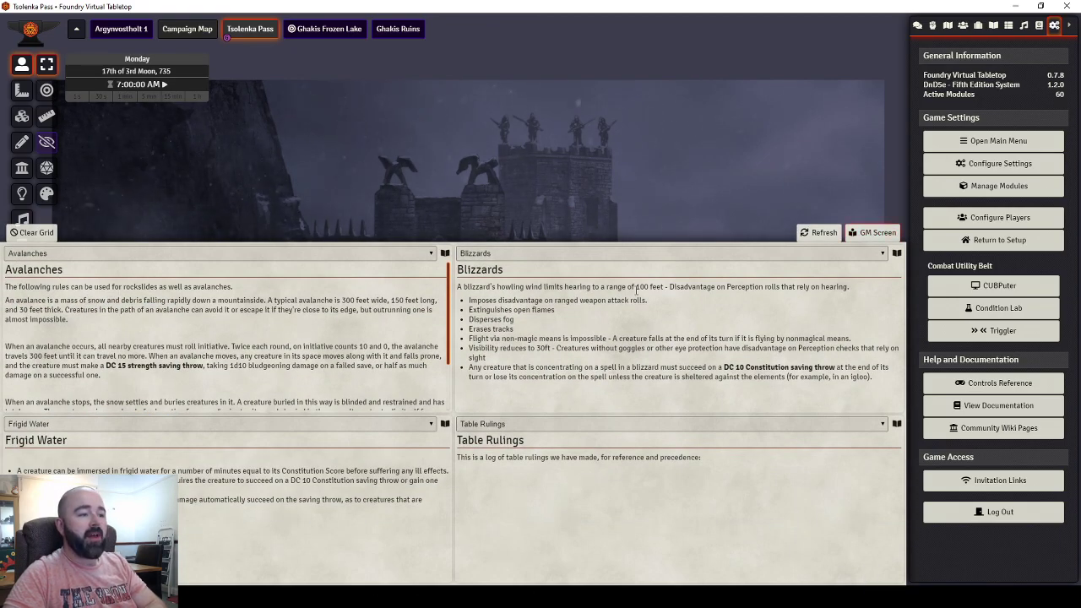
pyautogui.moveTo(620, 507)
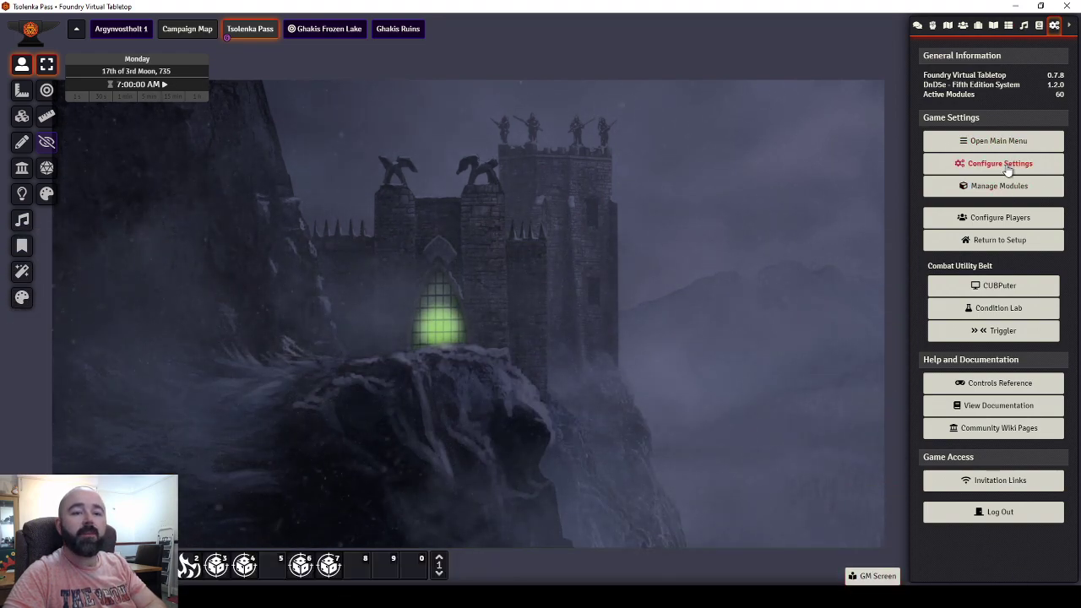
# Review the GM Screen module settings, including the grid column count, in game settings.
pyautogui.click(993, 163)
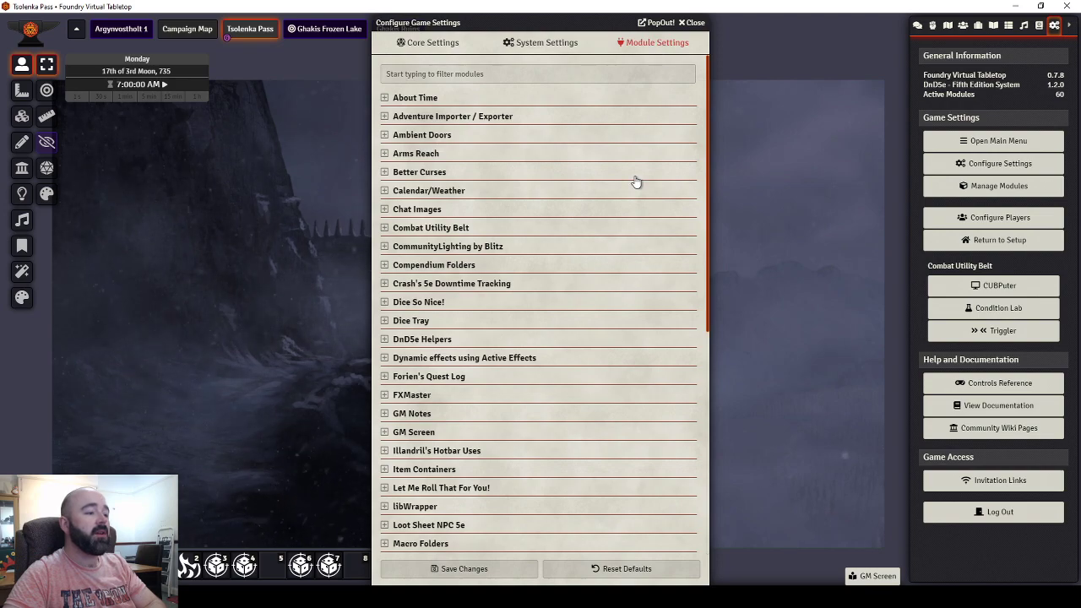
pyautogui.scroll(-3)
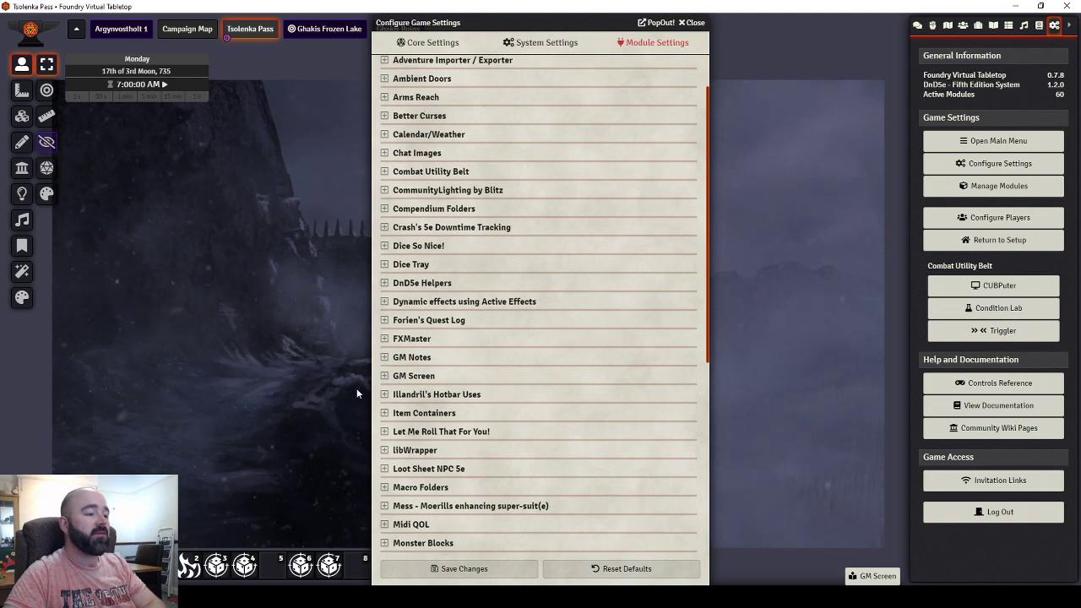
pyautogui.click(385, 375)
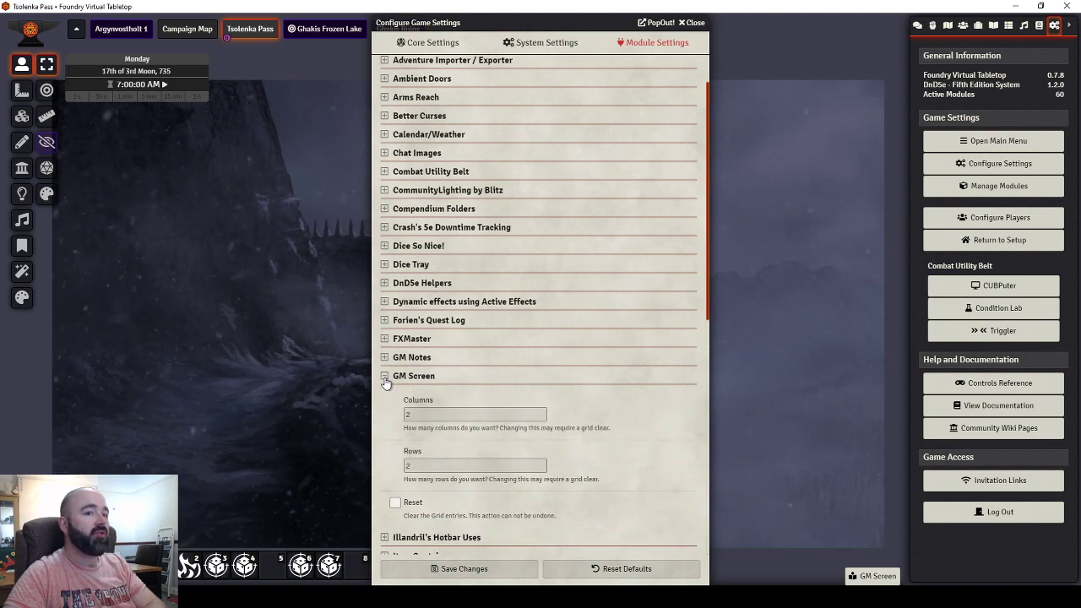
pyautogui.scroll(-3)
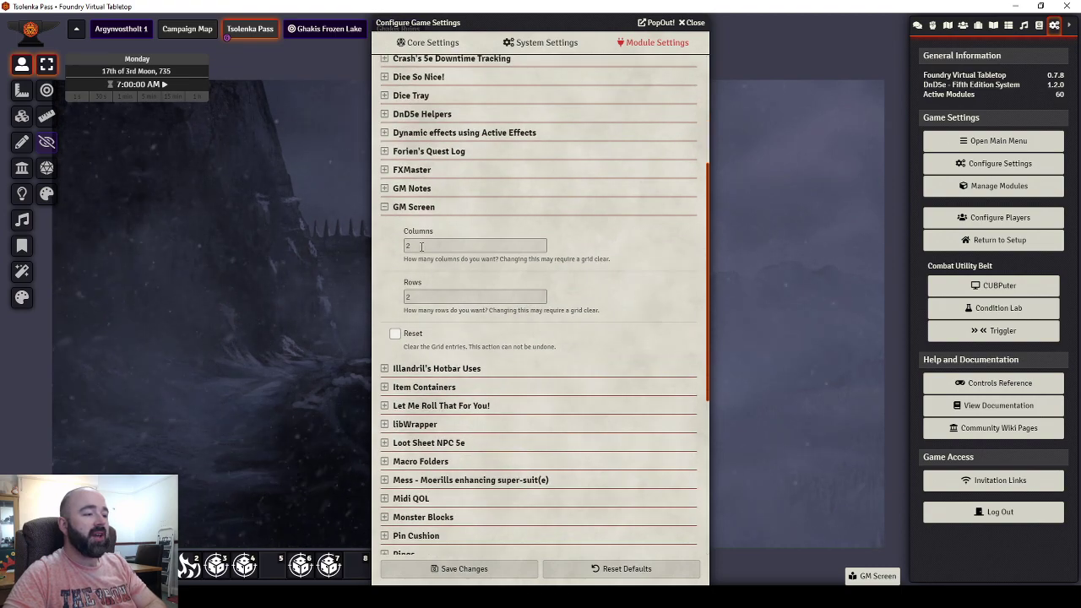
pyautogui.click(475, 298)
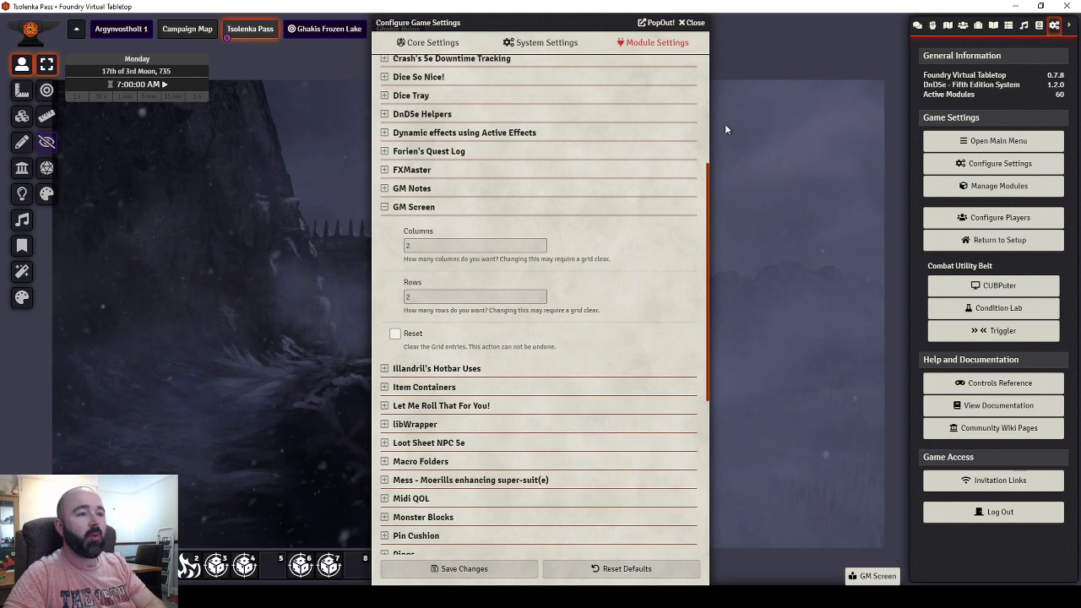
pyautogui.click(691, 22)
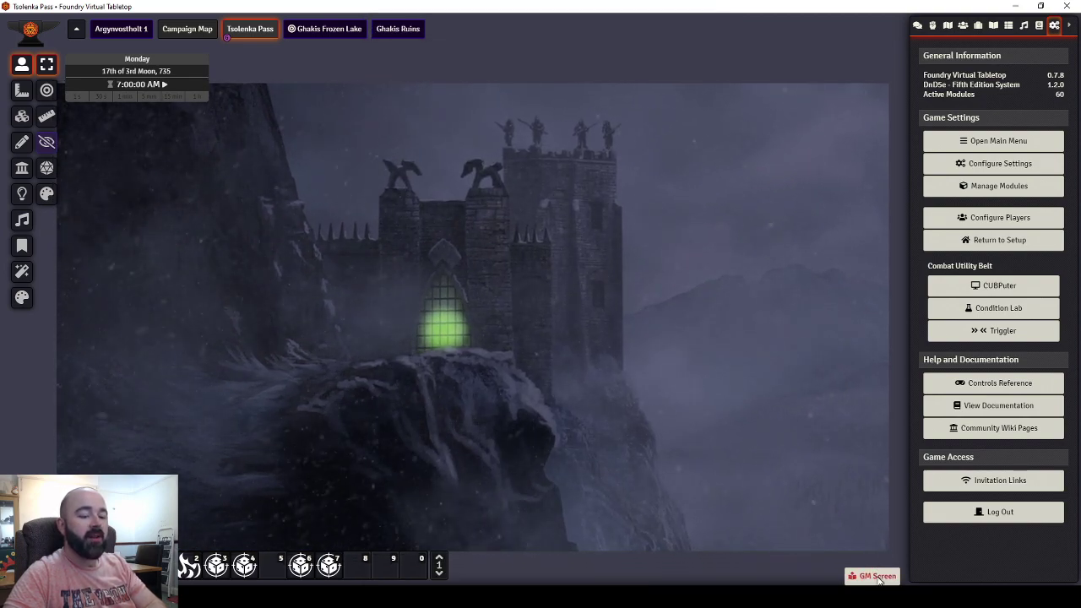
# Toggle the GM Screen grid closed to the castle scene and reopen its four reference panels.
pyautogui.click(872, 574)
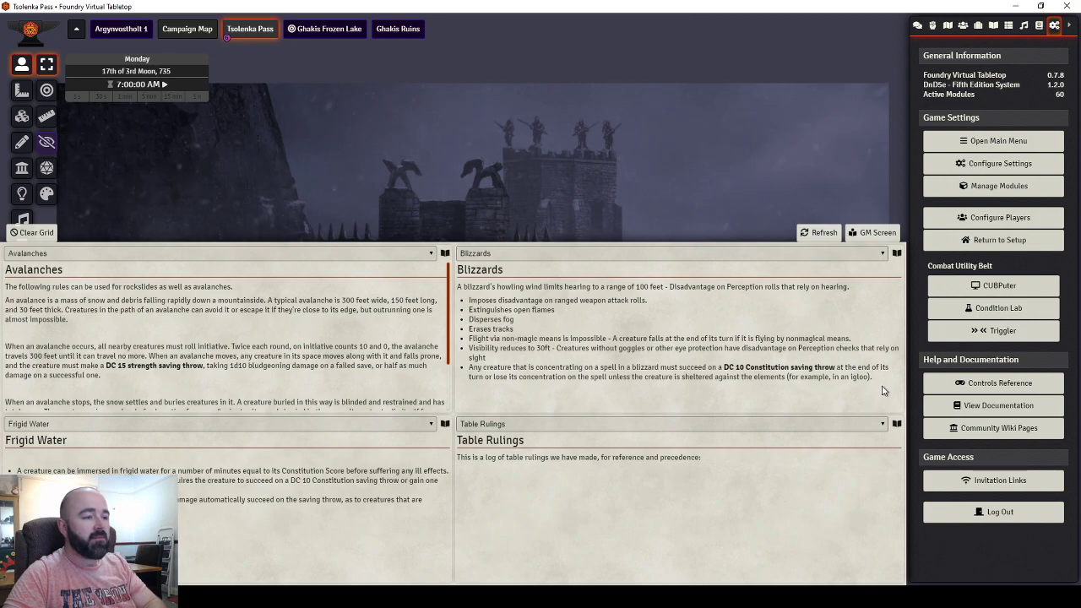
pyautogui.moveTo(892, 402)
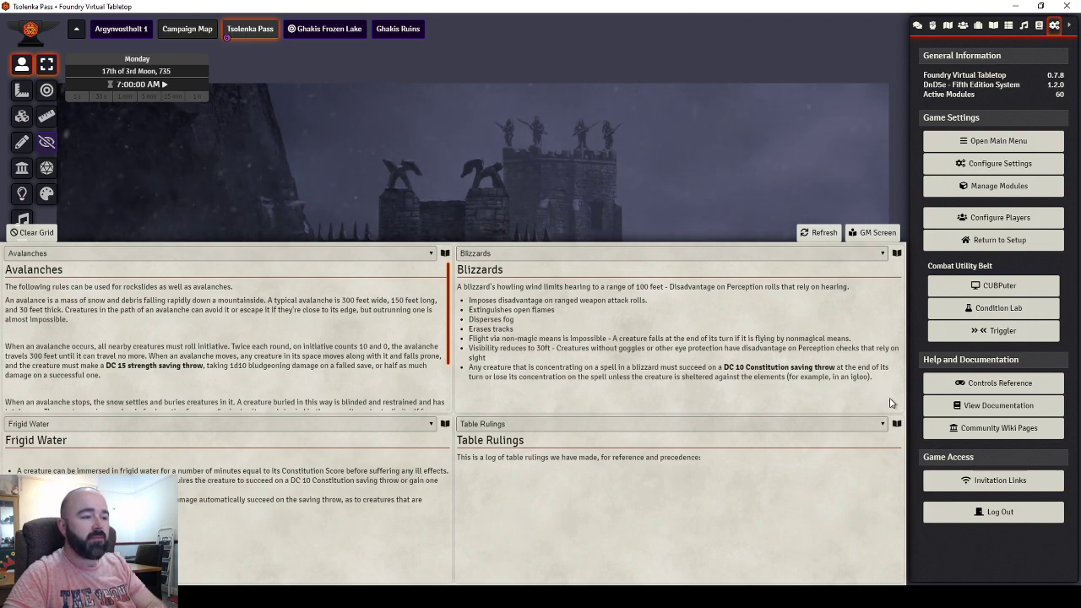
pyautogui.moveTo(892, 391)
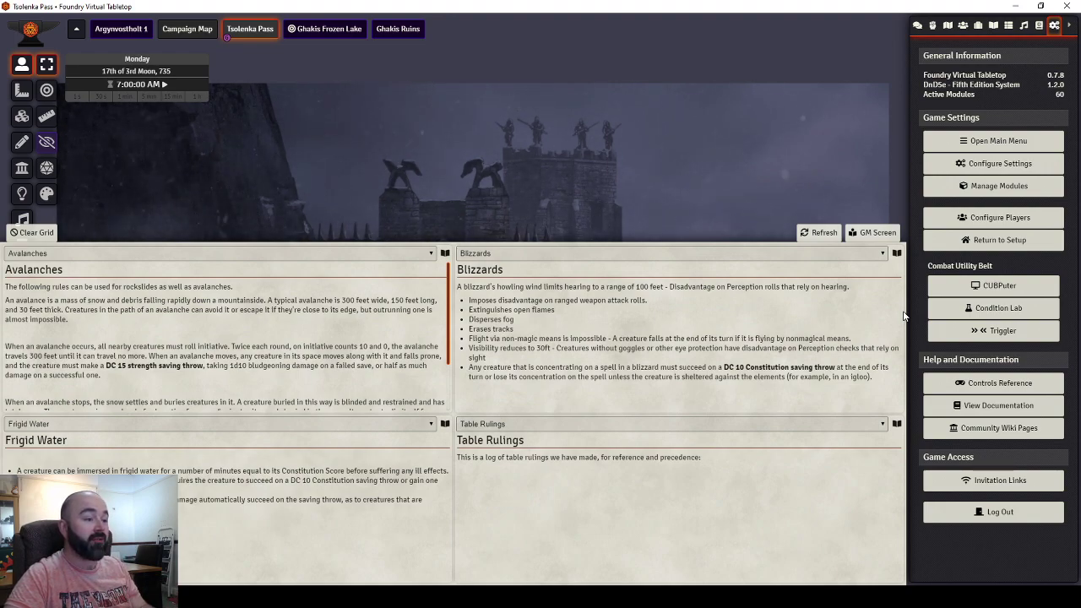
pyautogui.moveTo(921, 365)
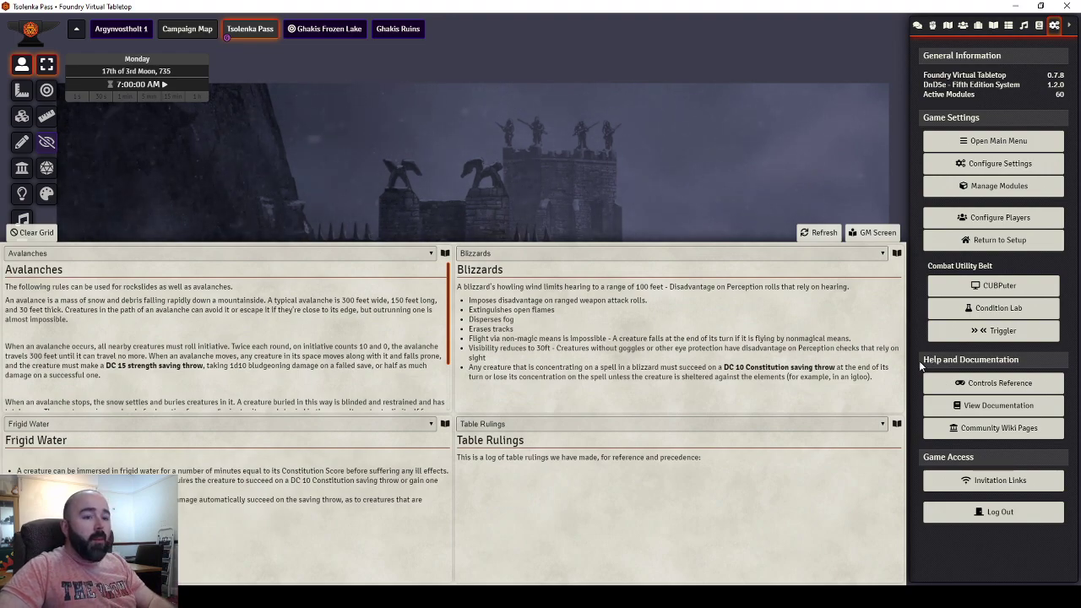
pyautogui.moveTo(889, 294)
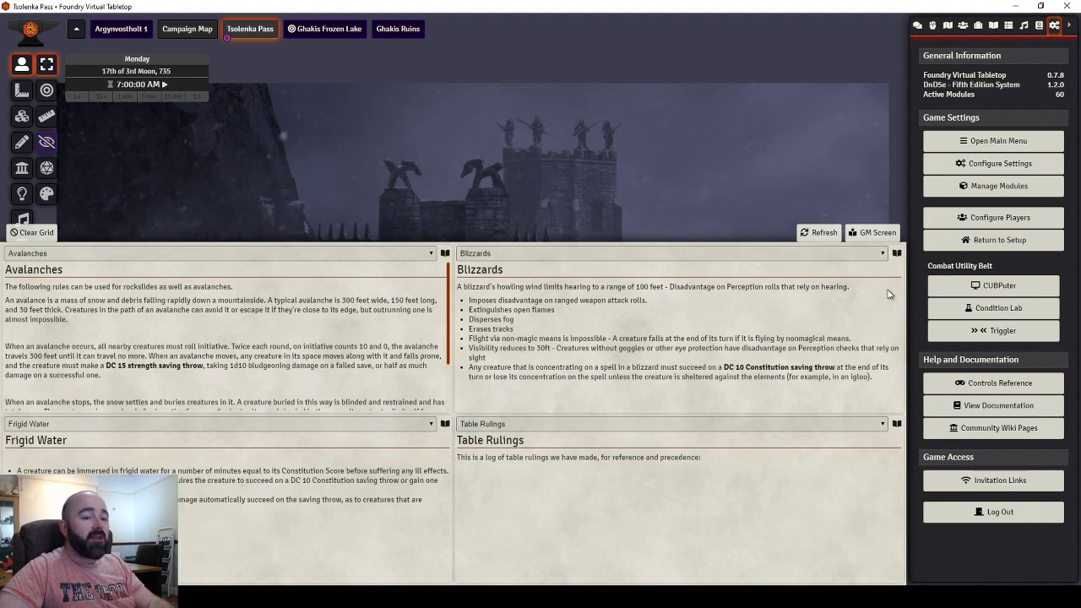
pyautogui.moveTo(885, 286)
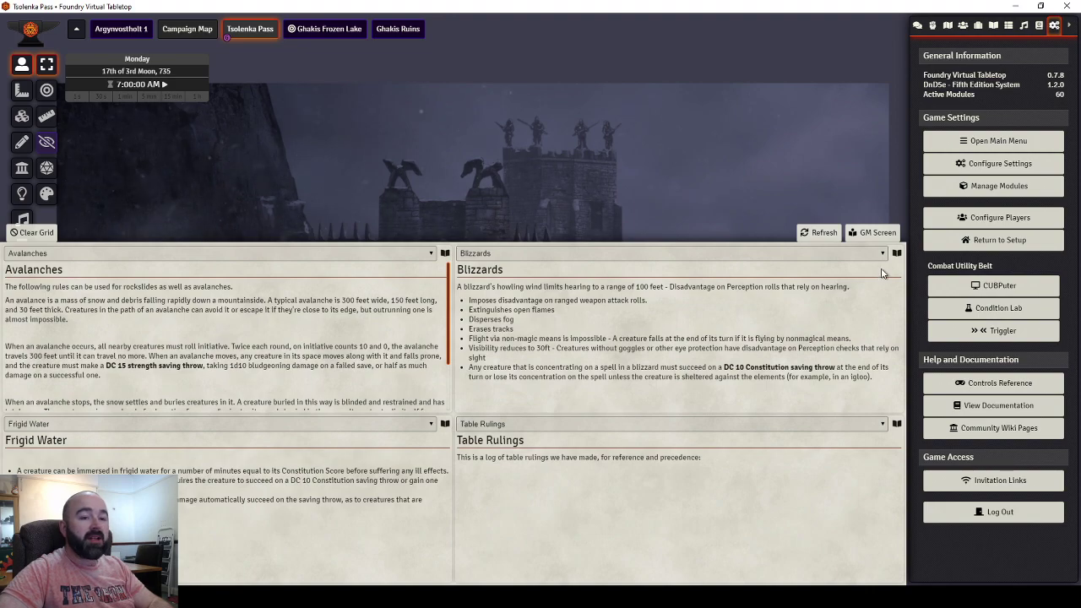
pyautogui.click(877, 574)
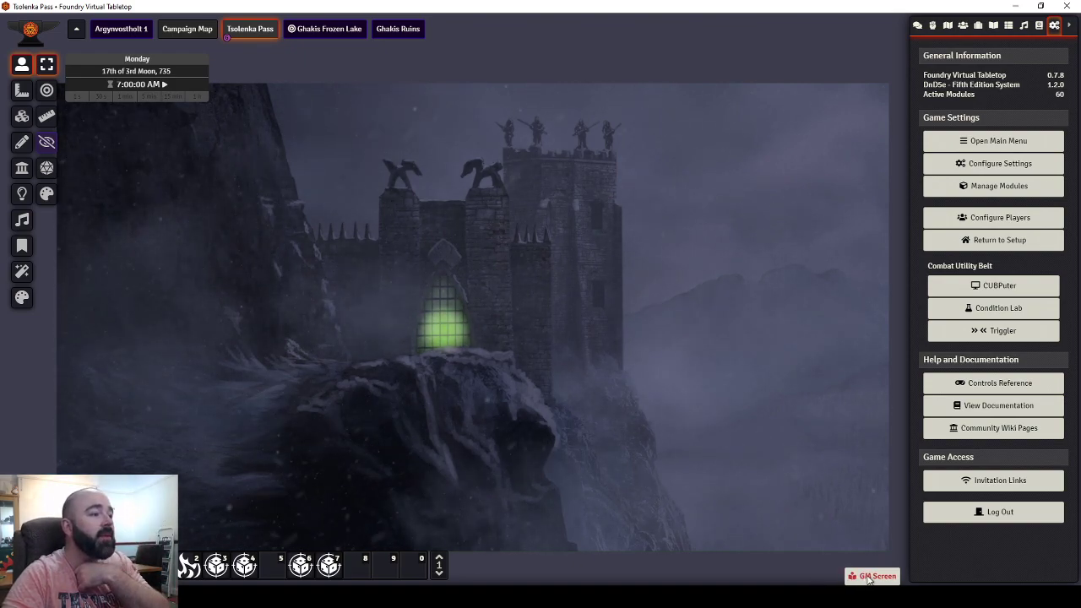
pyautogui.click(871, 574)
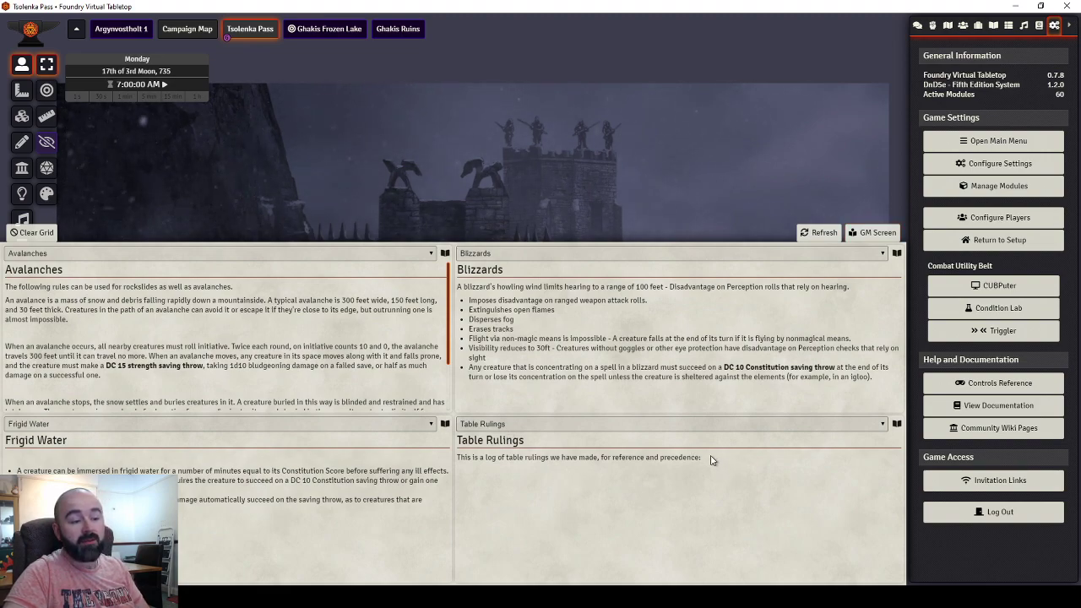
pyautogui.moveTo(733, 452)
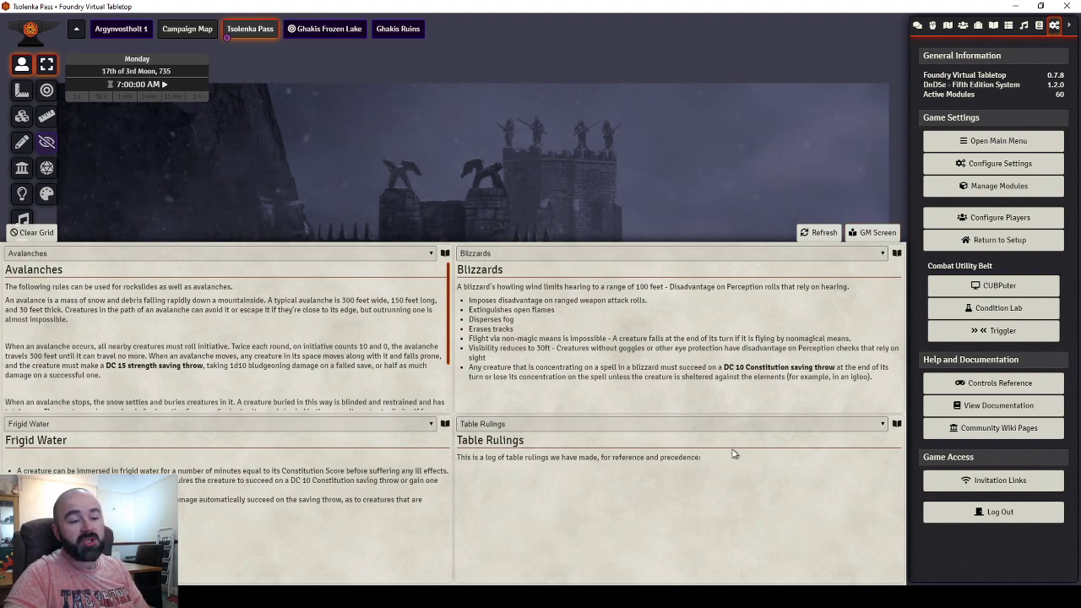
pyautogui.moveTo(716, 469)
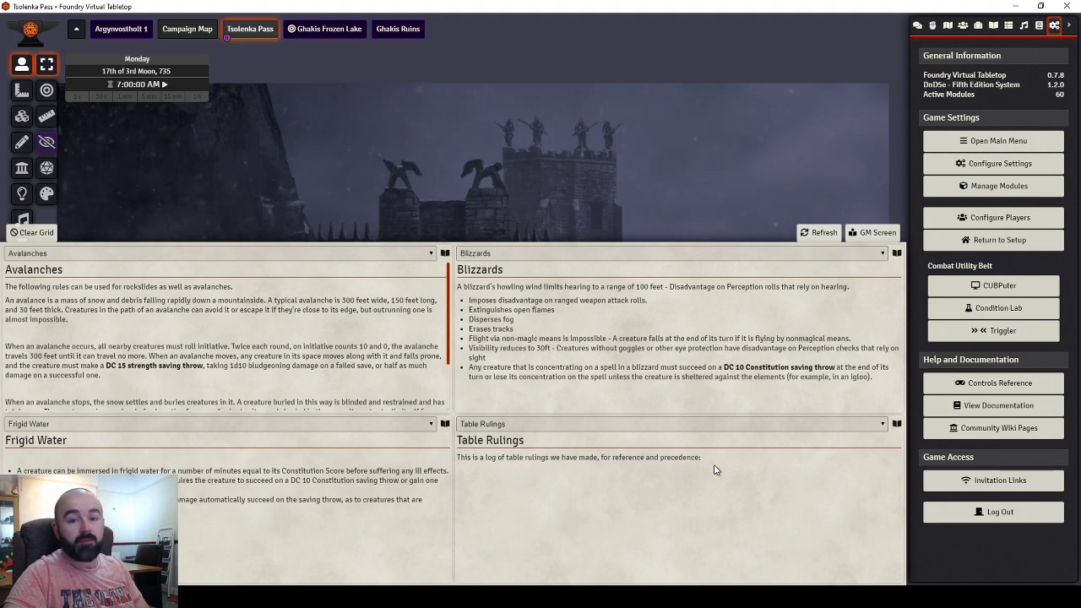
pyautogui.moveTo(723, 490)
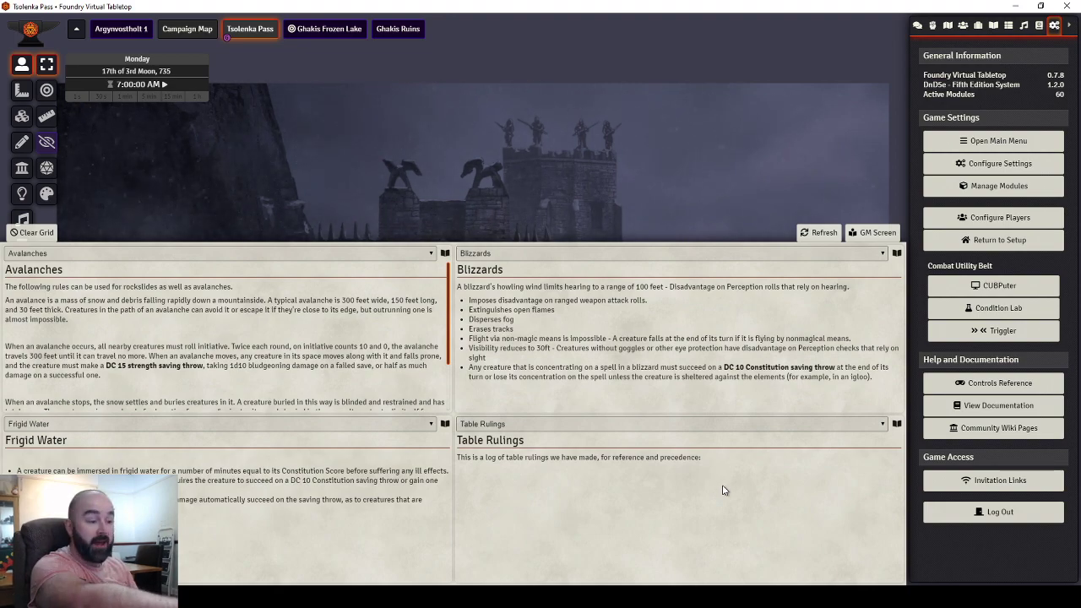
pyautogui.moveTo(911, 240)
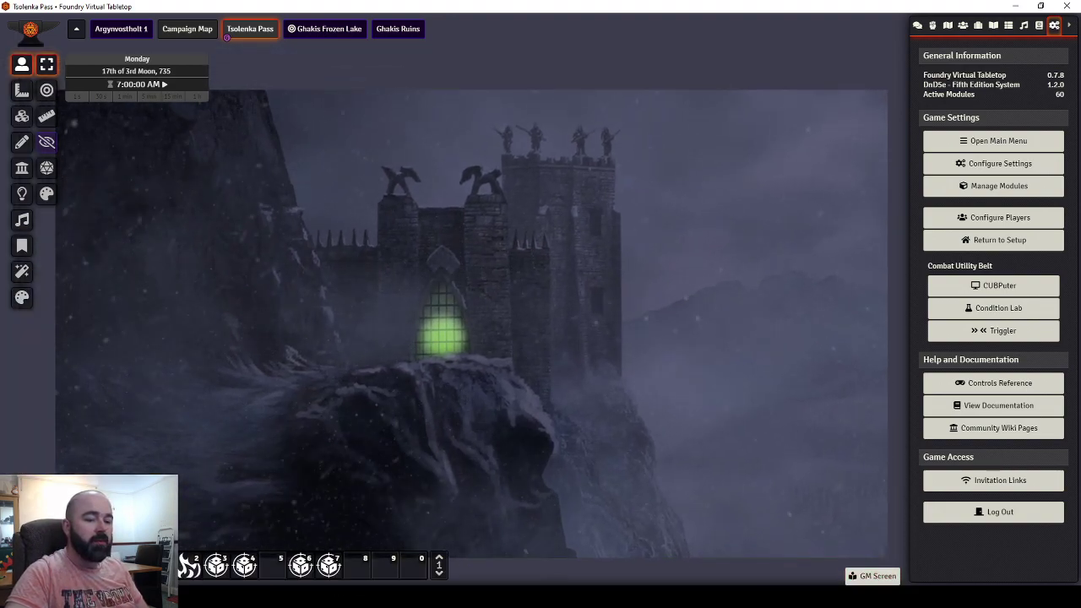
pyautogui.click(877, 575)
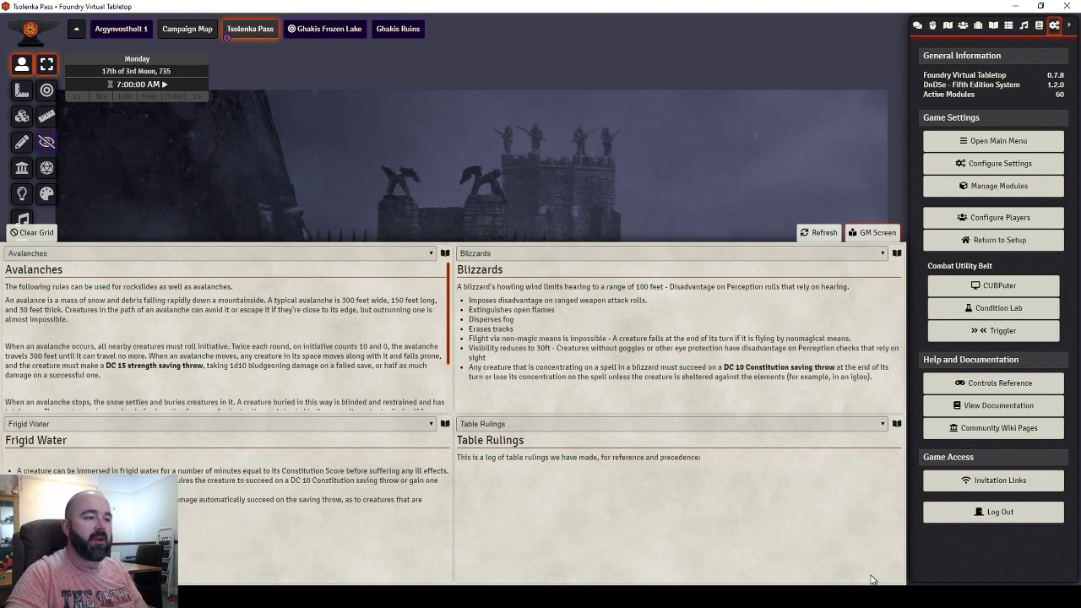
pyautogui.moveTo(345, 298)
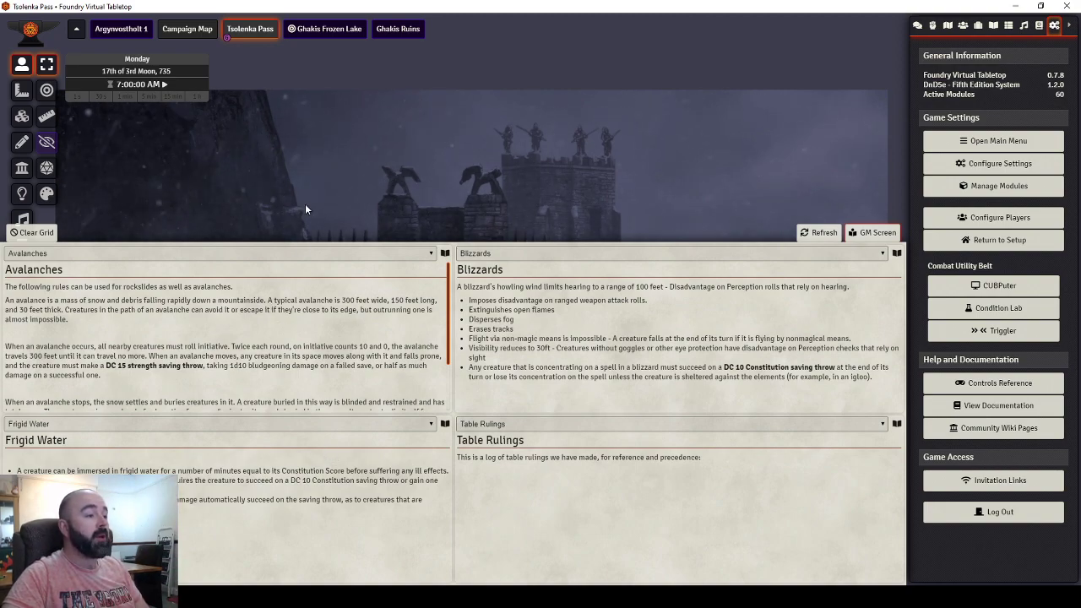
pyautogui.moveTo(431, 365)
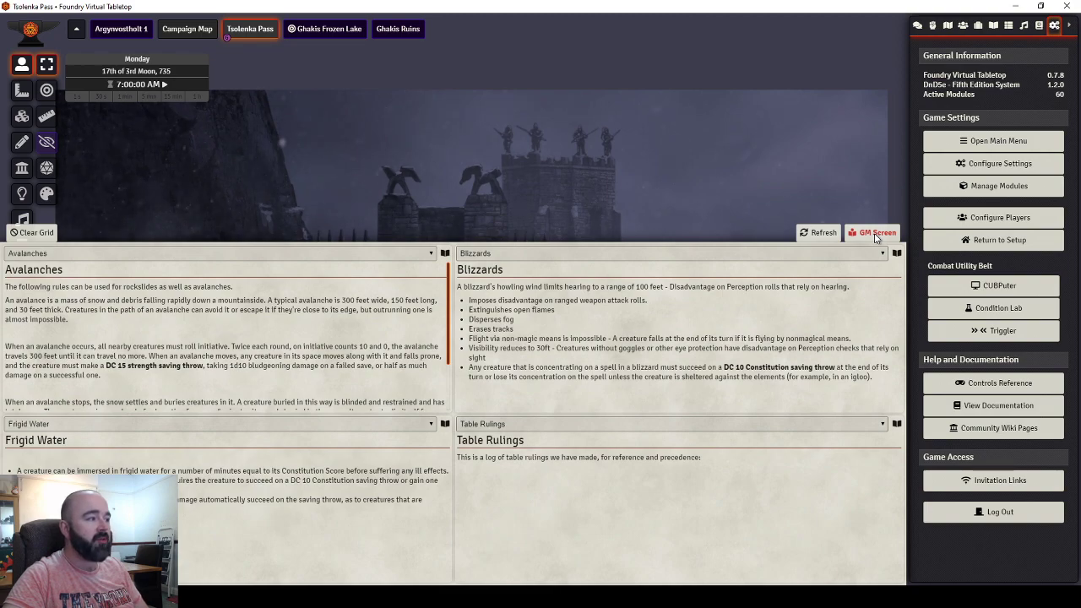
pyautogui.click(879, 233)
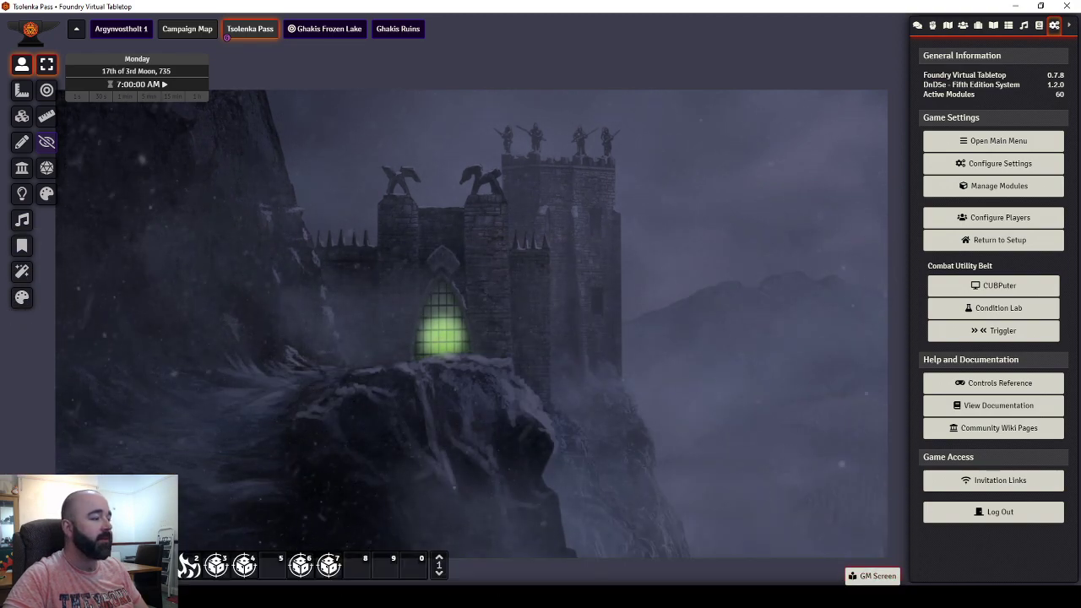